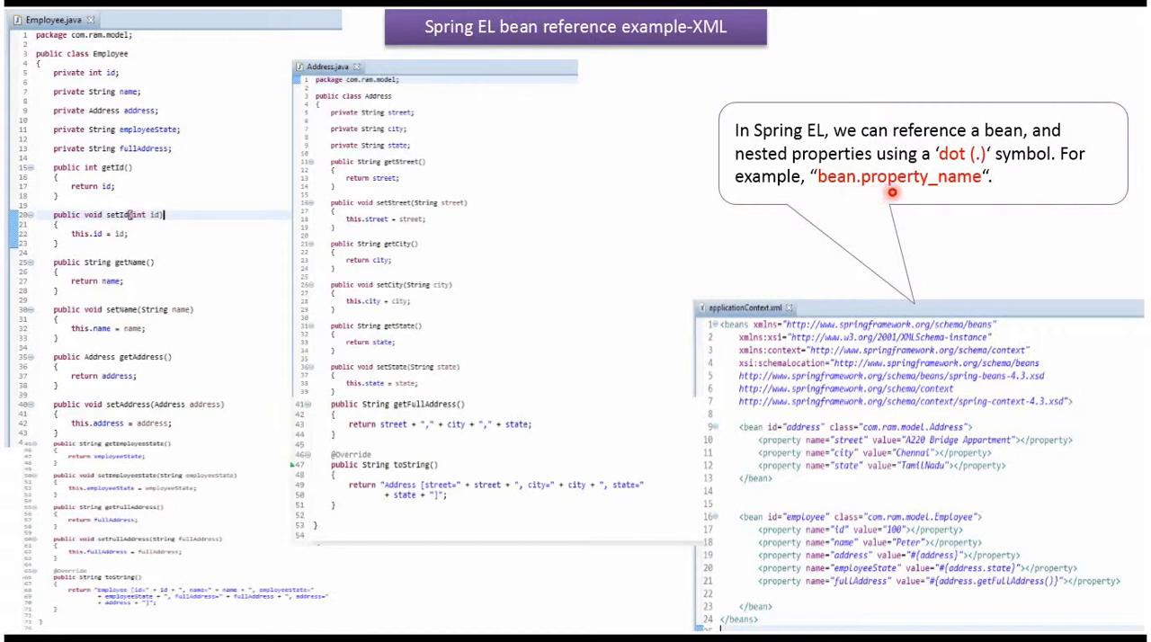
mouse_move(380, 101)
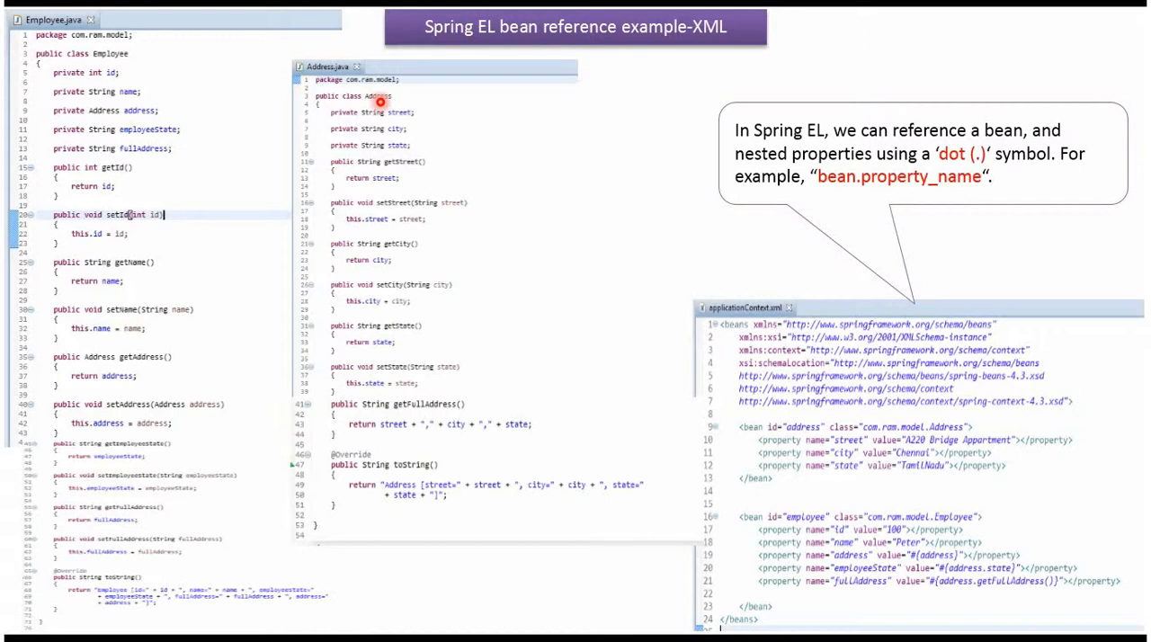
mouse_move(402, 126)
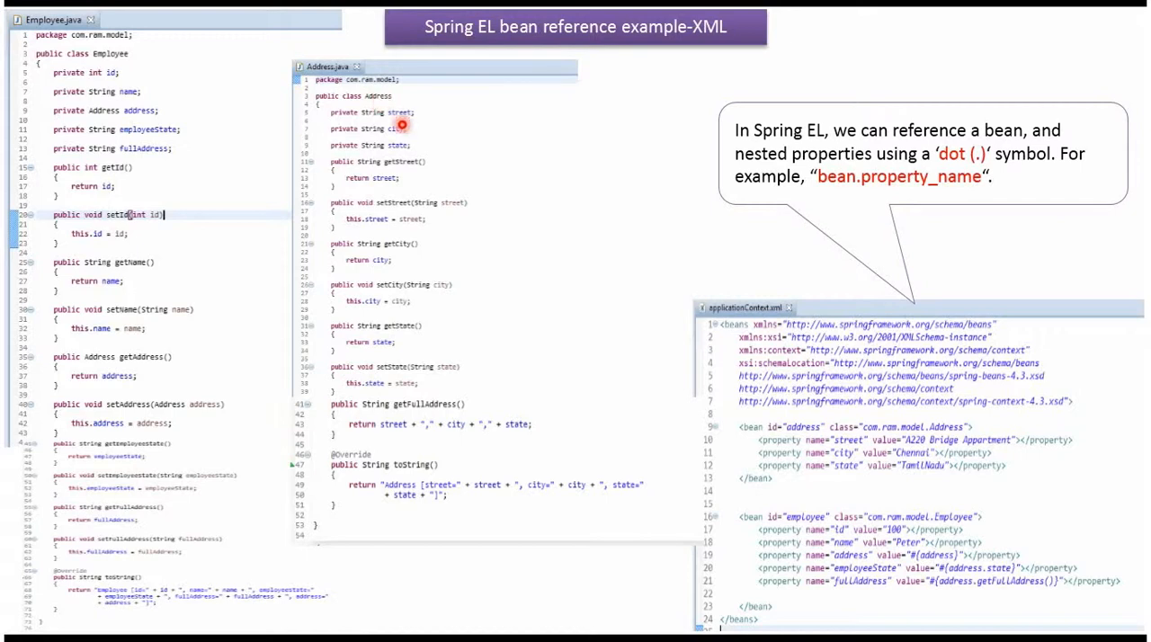
mouse_move(397, 146)
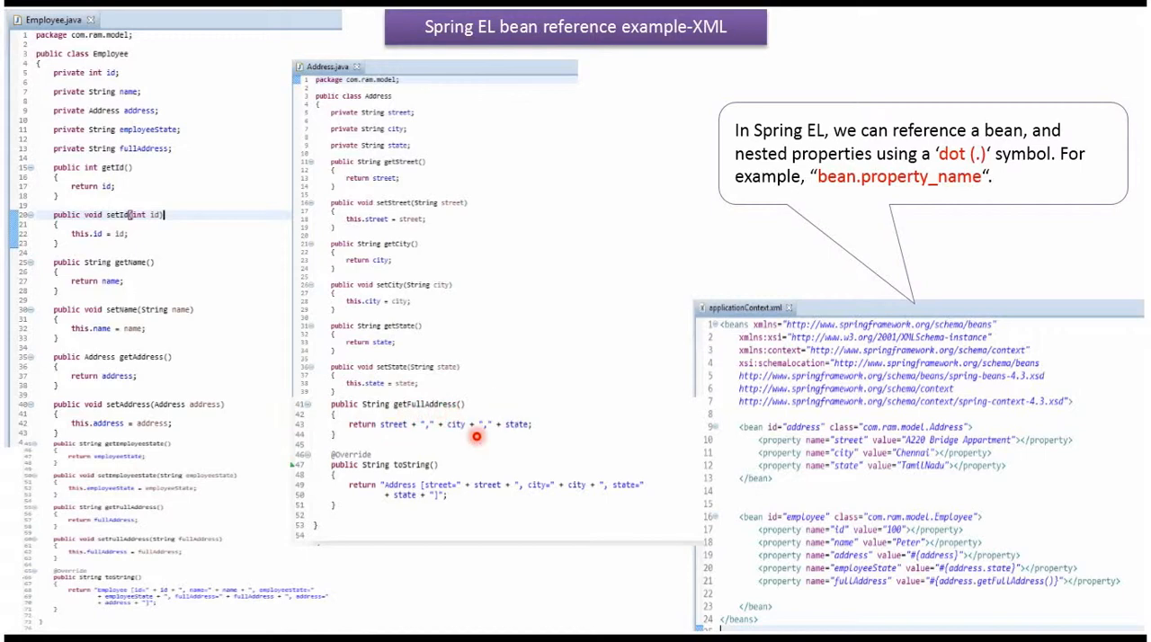
mouse_move(407, 482)
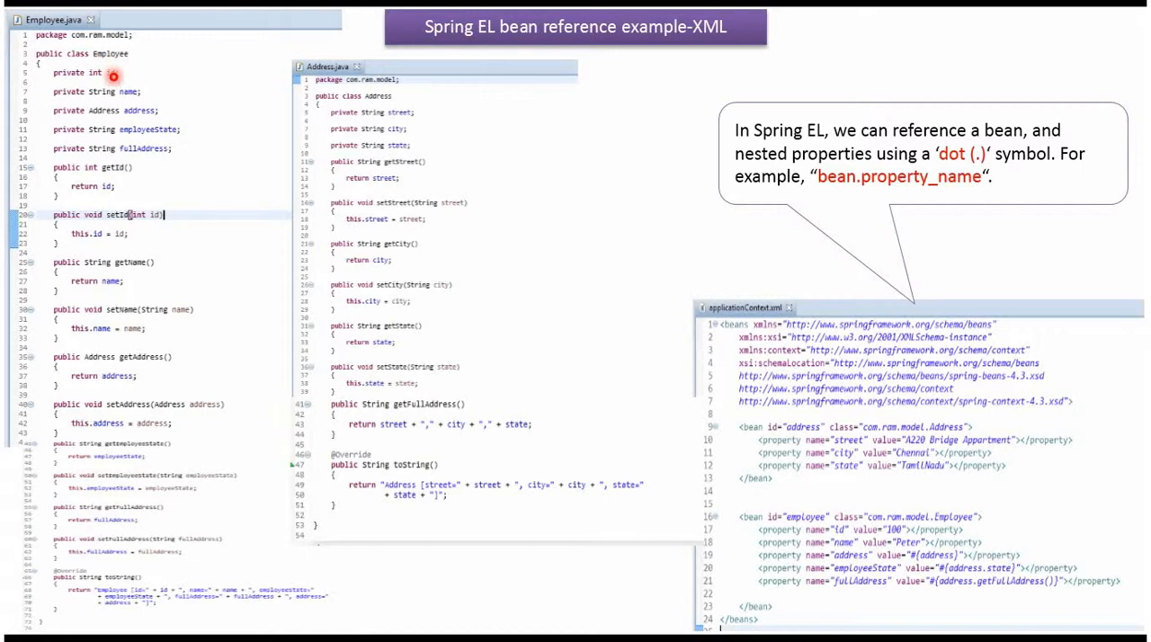
mouse_move(130, 97)
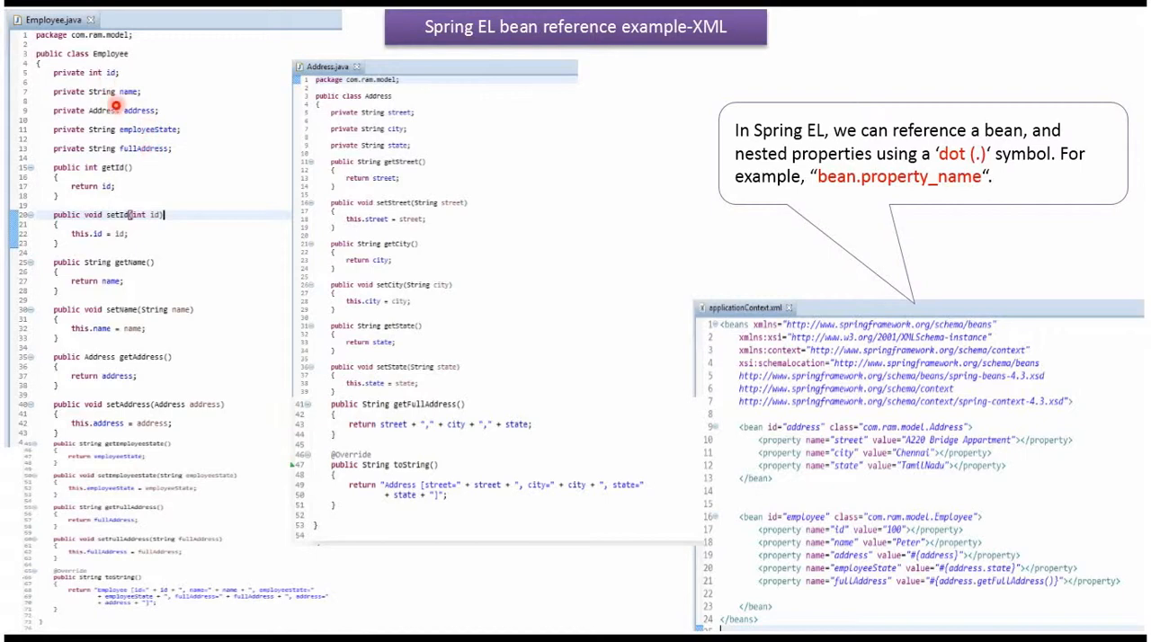
mouse_move(115, 324)
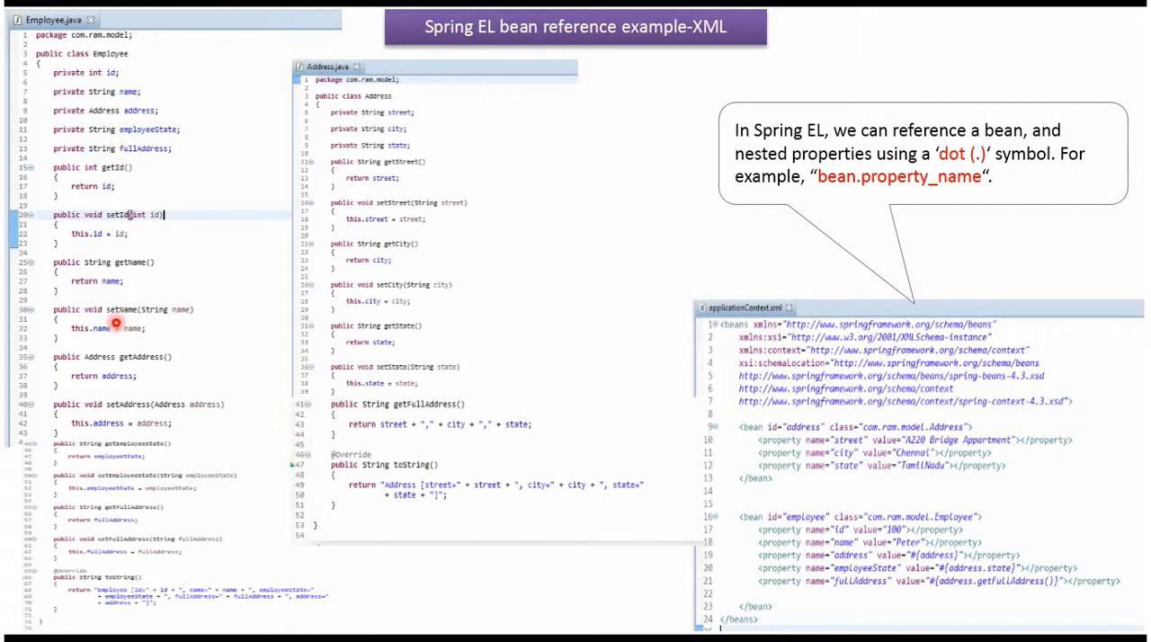
mouse_move(111, 588)
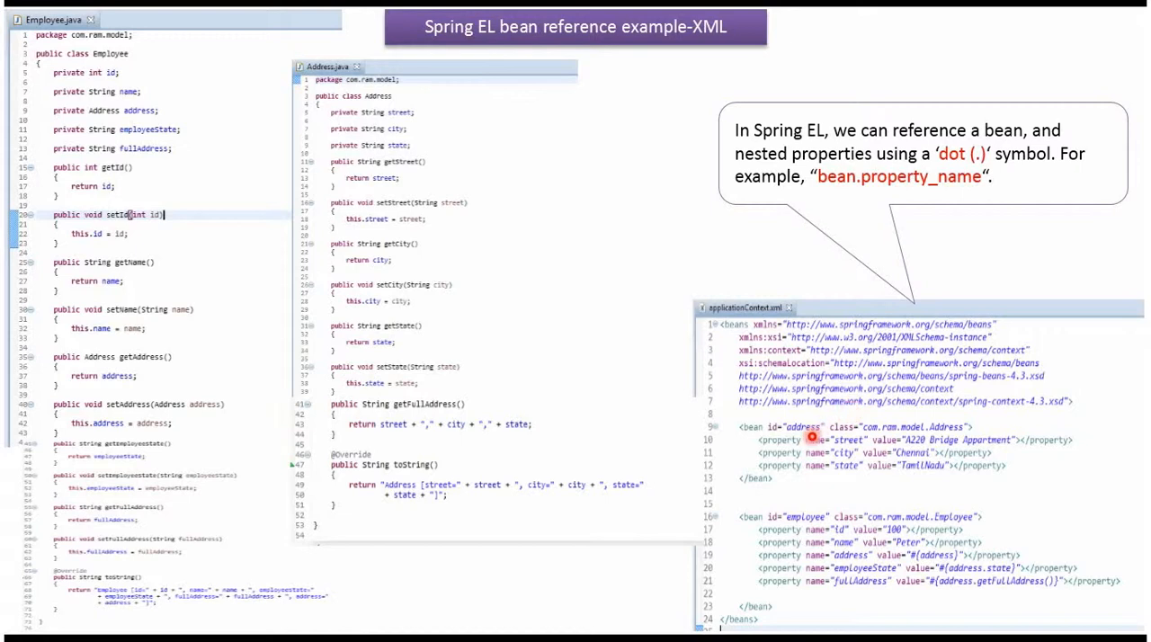
mouse_move(901, 439)
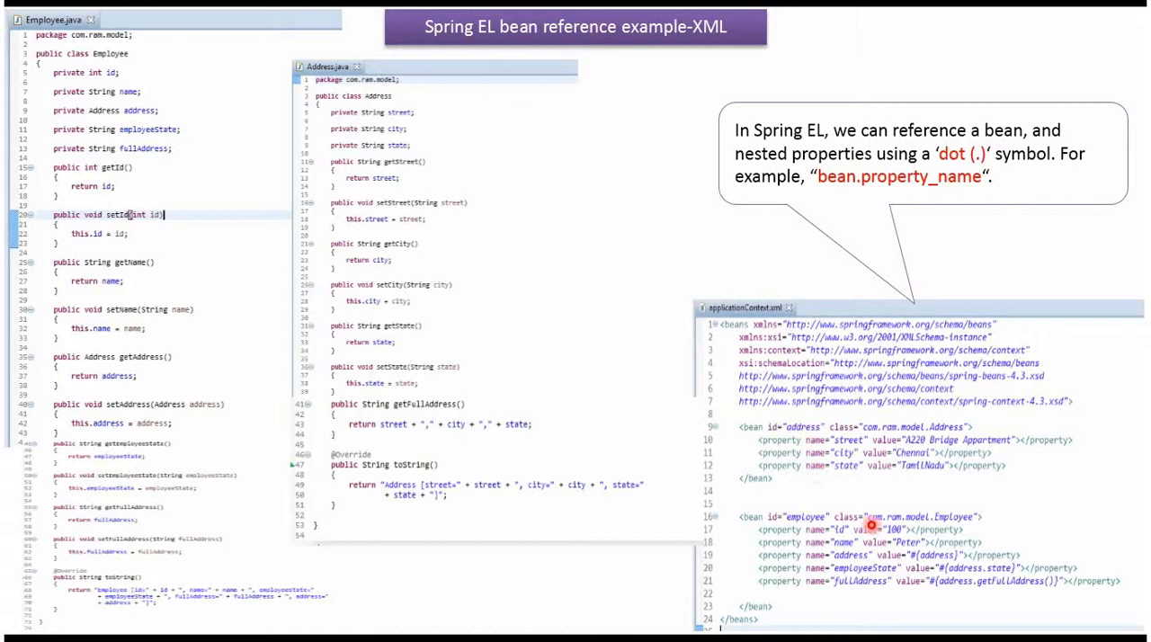
mouse_move(955, 582)
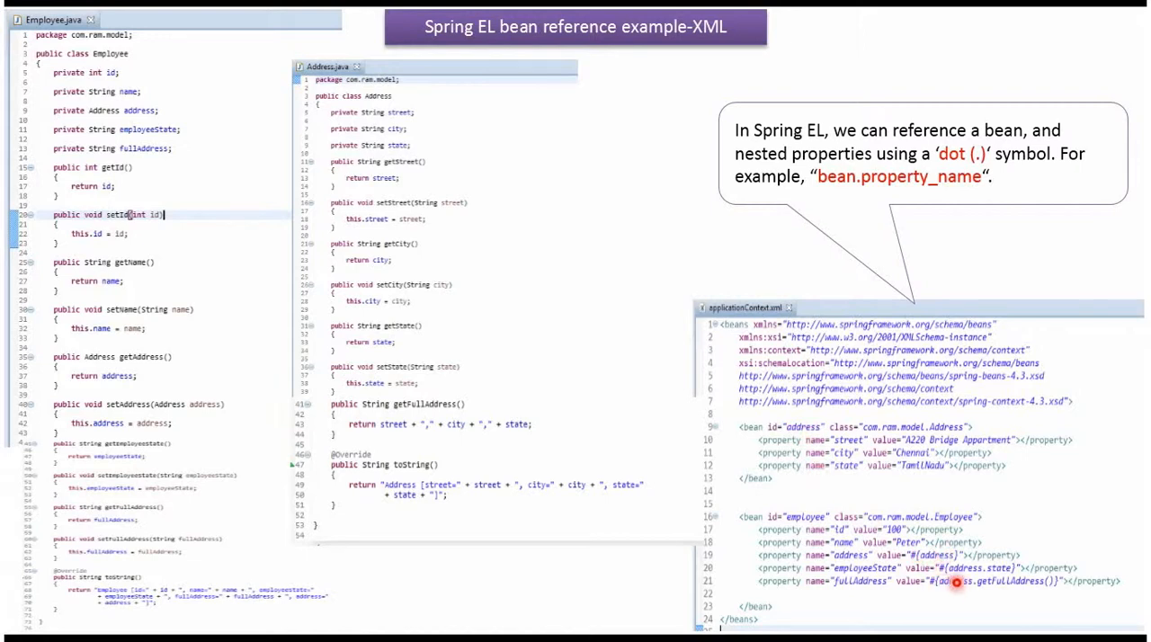
mouse_move(997, 579)
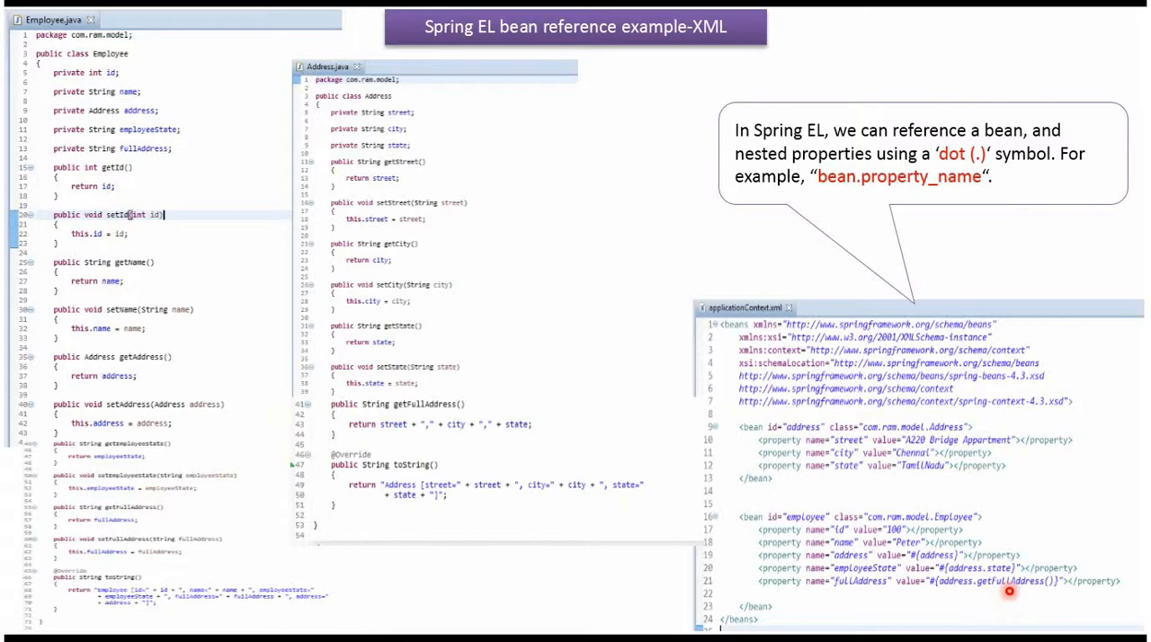
mouse_move(960, 595)
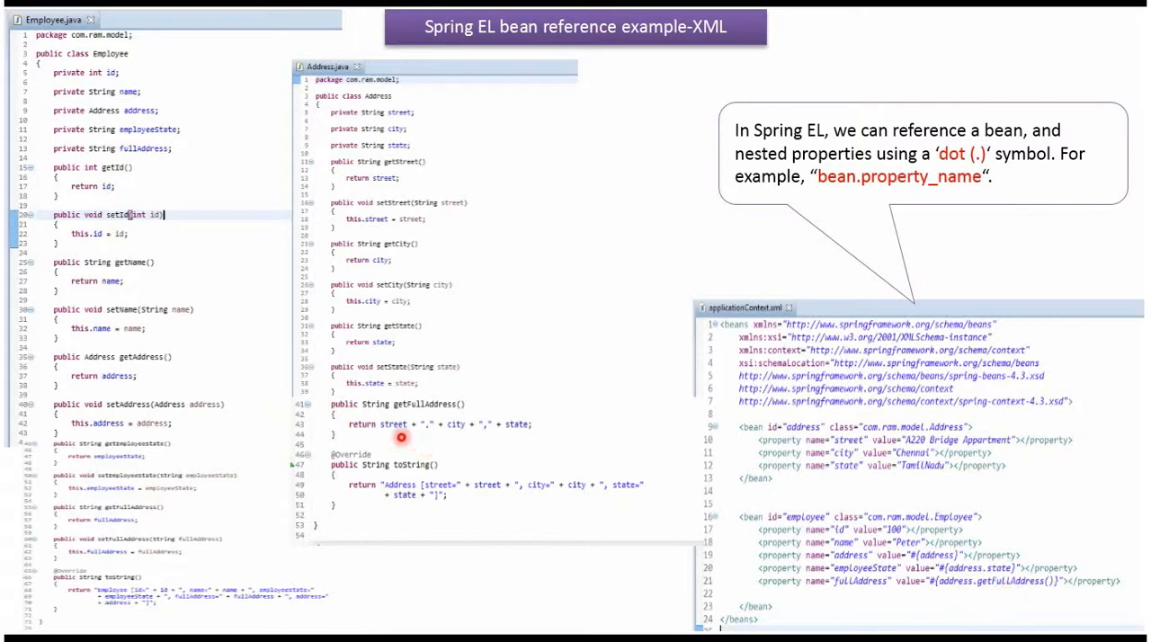
mouse_move(412, 439)
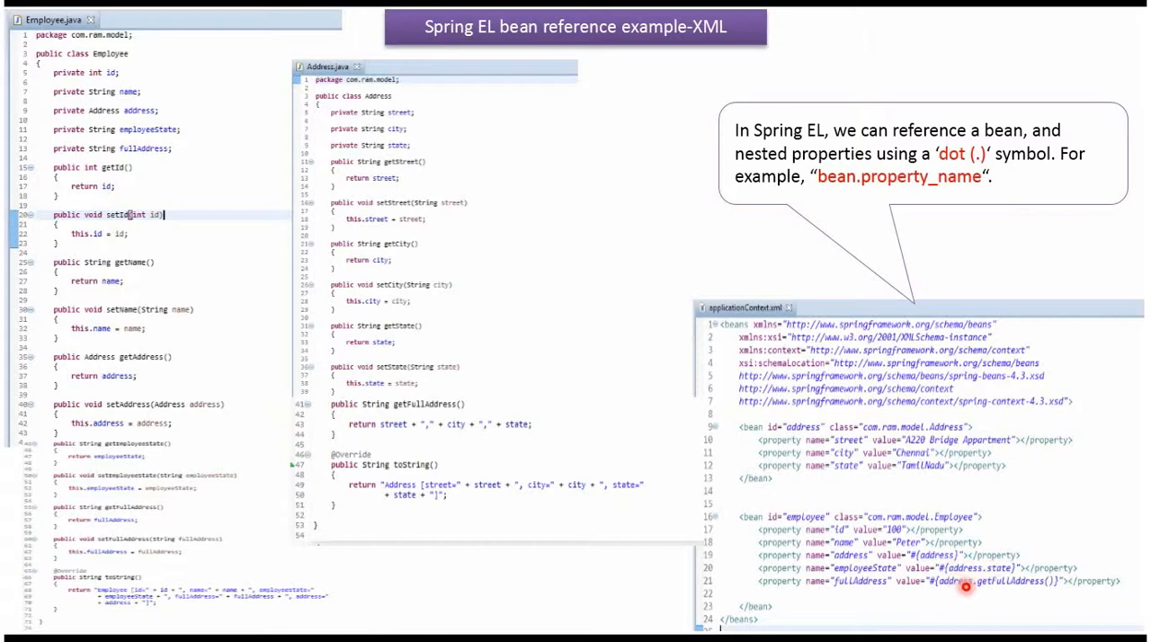
mouse_move(1022, 583)
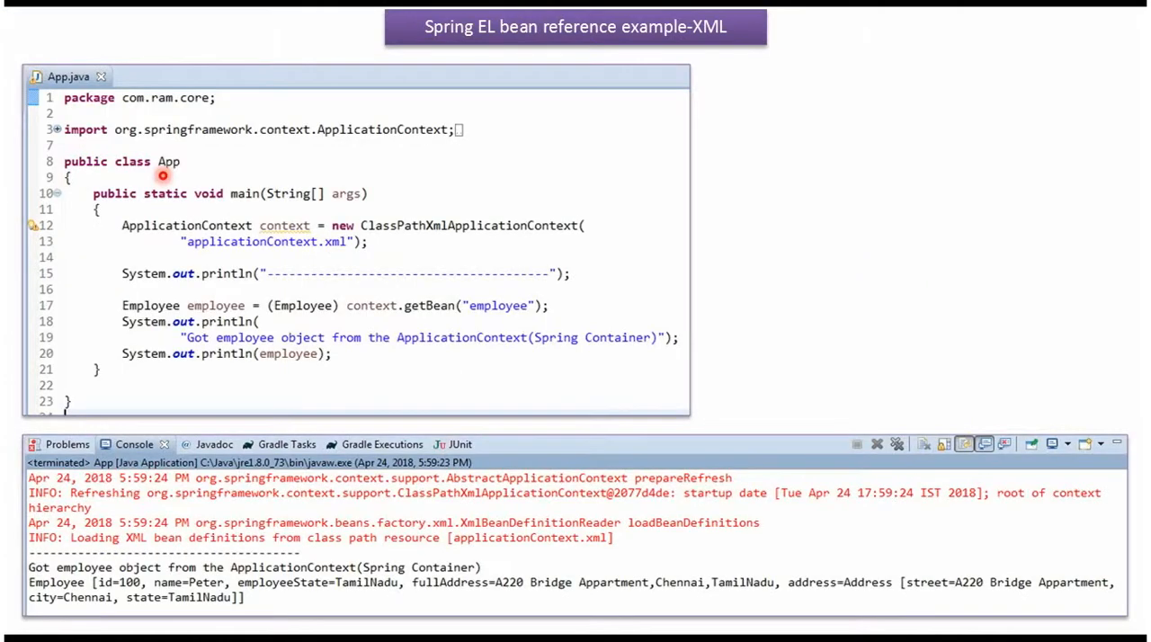
mouse_move(245, 202)
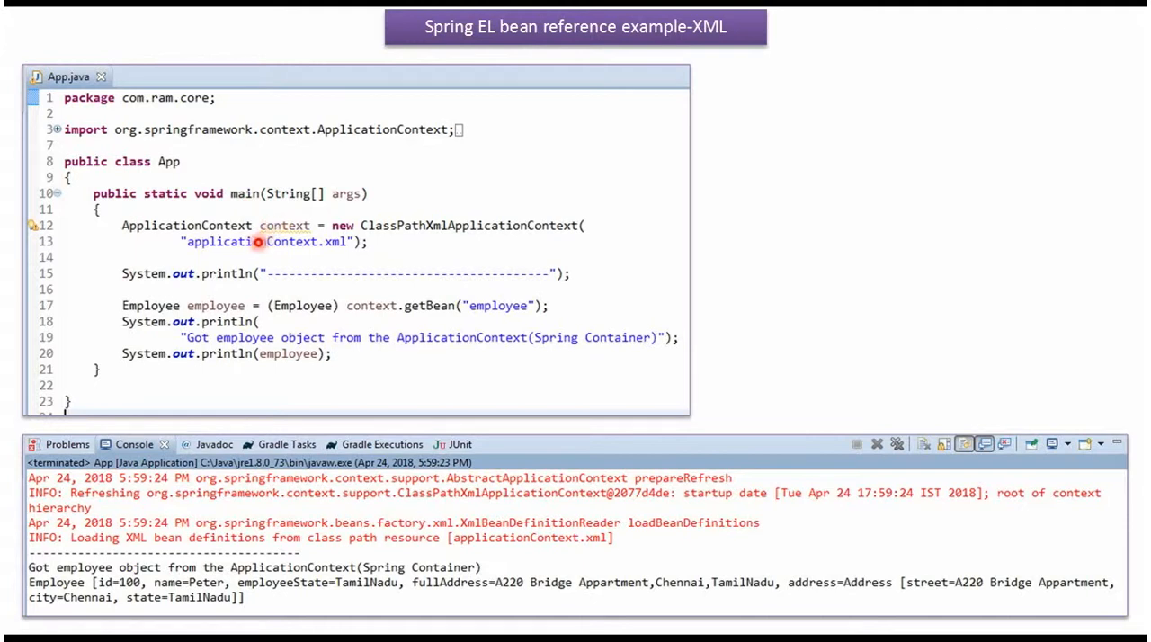
mouse_move(306, 249)
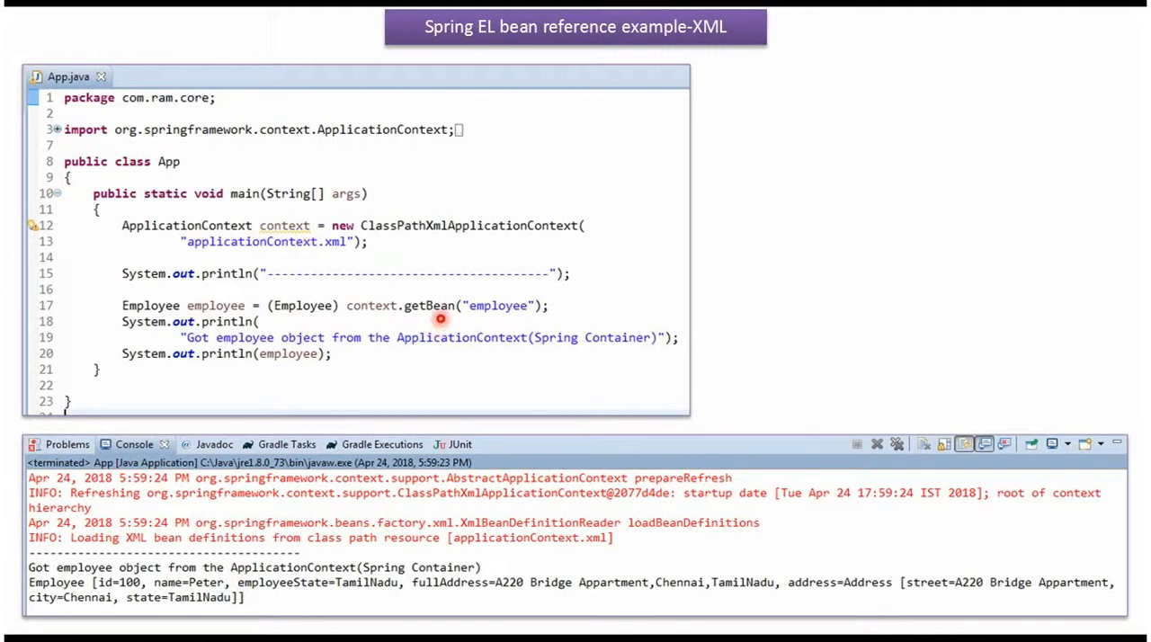
mouse_move(491, 316)
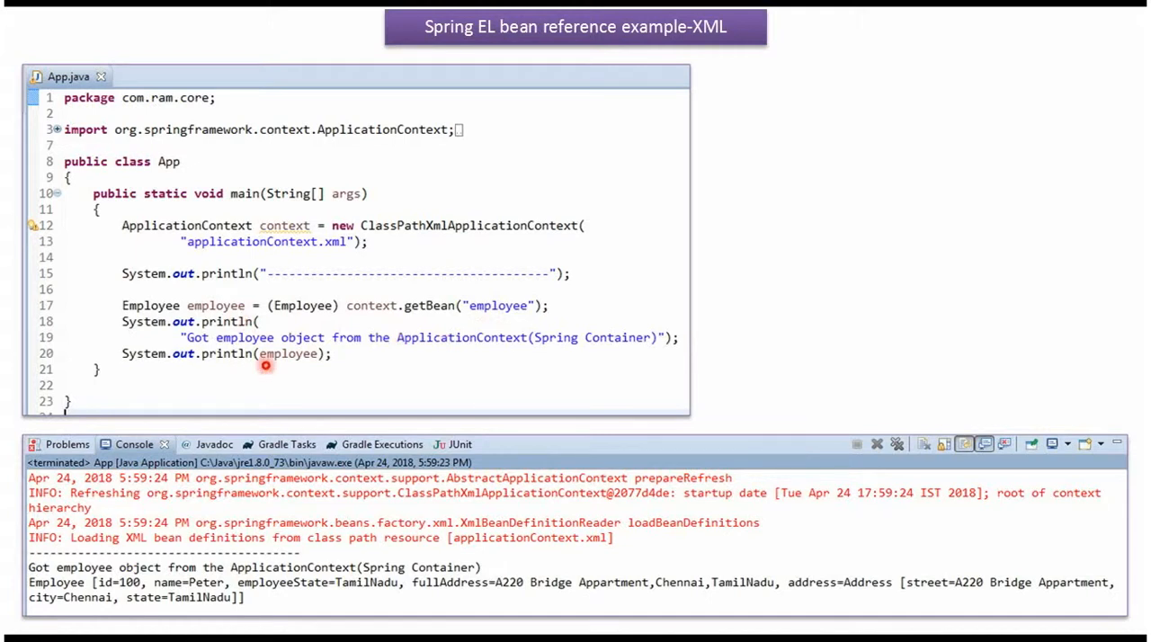
mouse_move(349, 468)
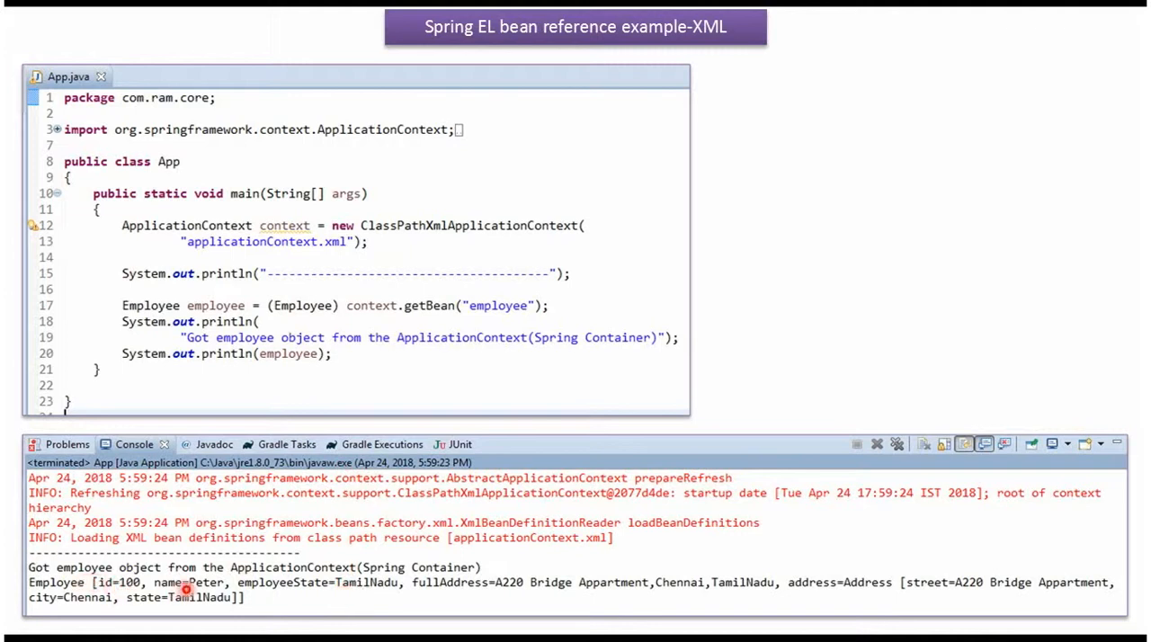
mouse_move(446, 597)
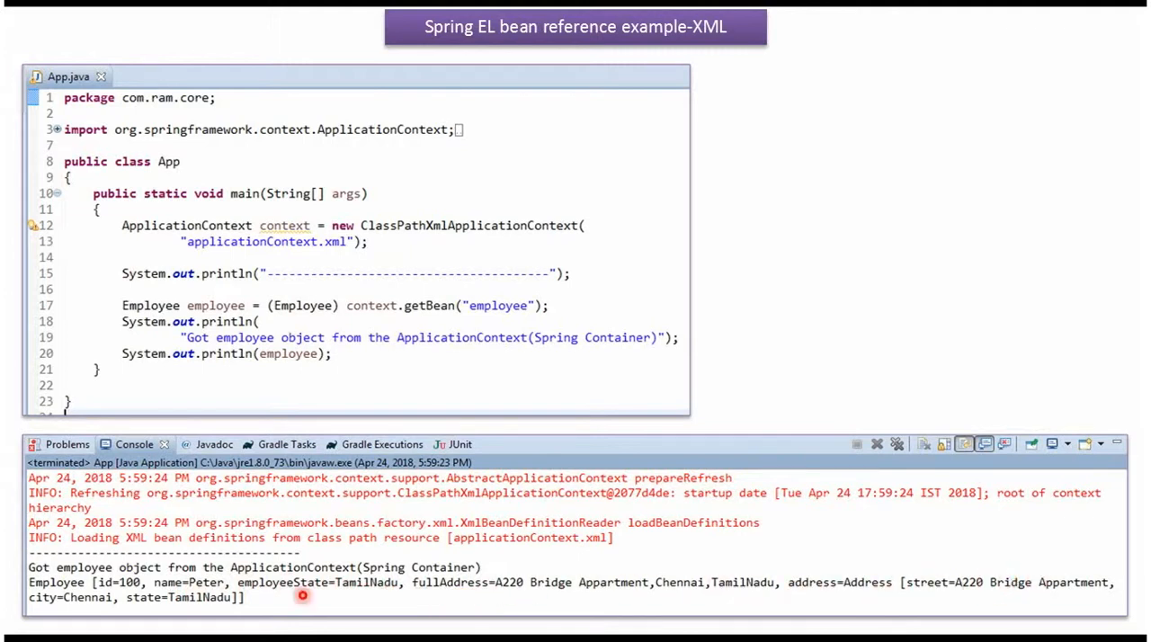
mouse_move(223, 583)
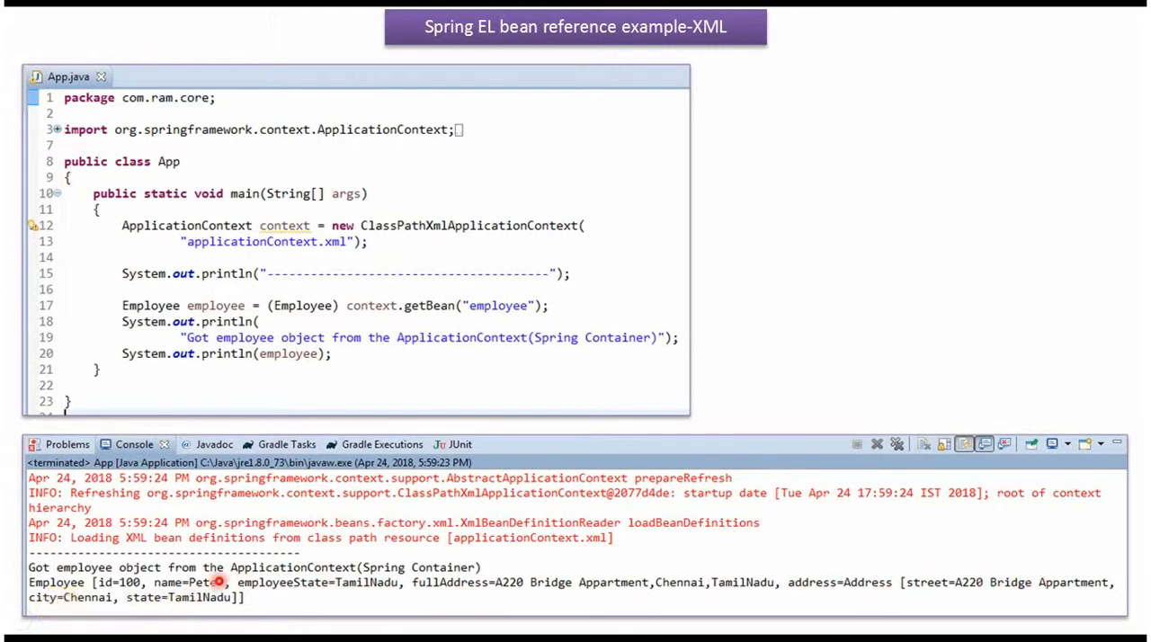